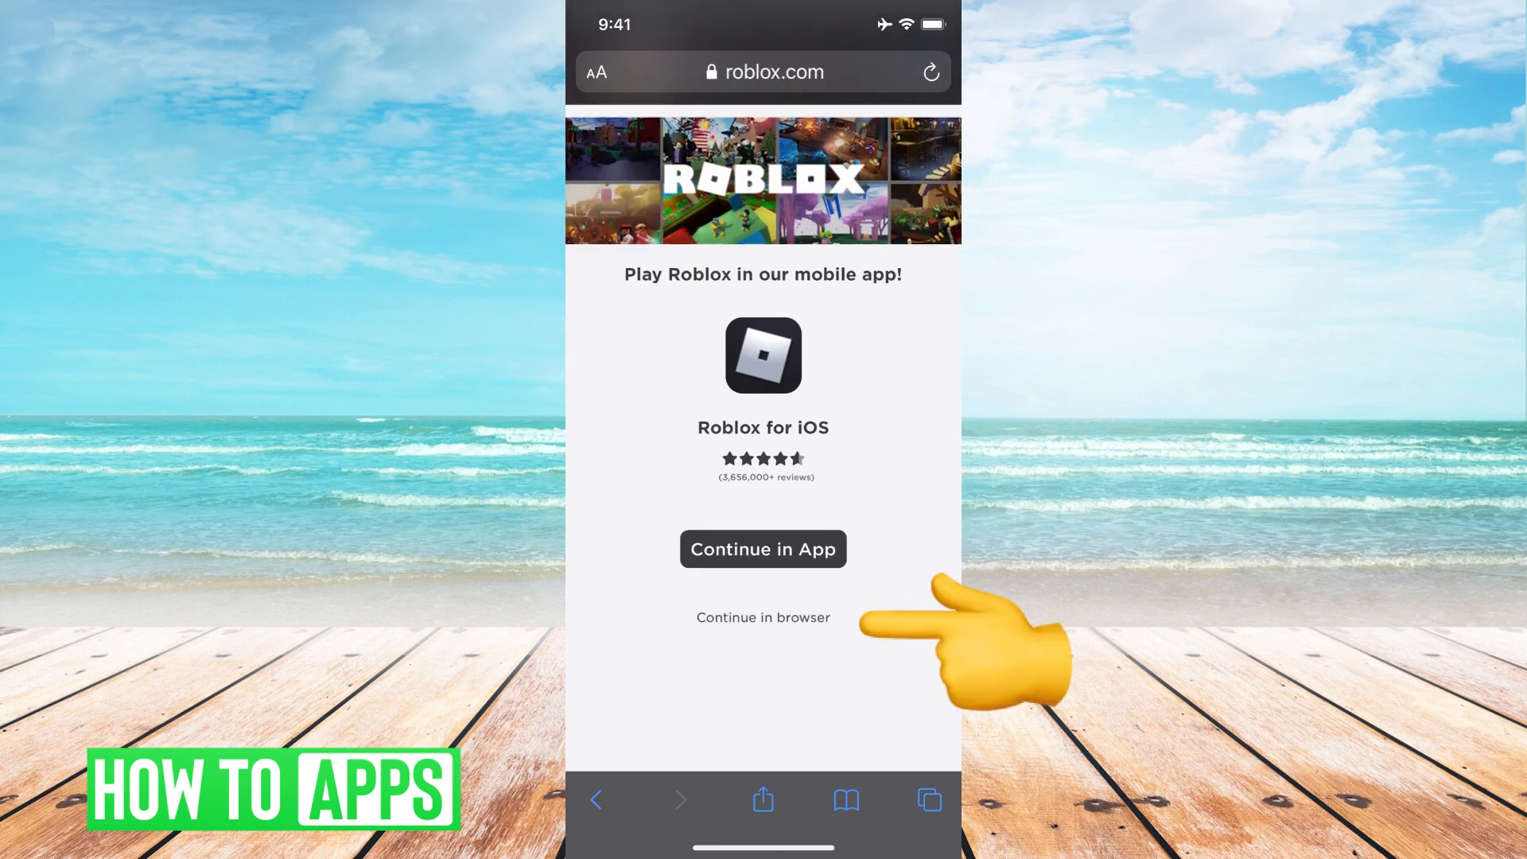
Step: Choose 'Continue in browser' to keep using the Roblox website instead of the mobile app
{"action": "left_click", "coordinate": [762, 617]}
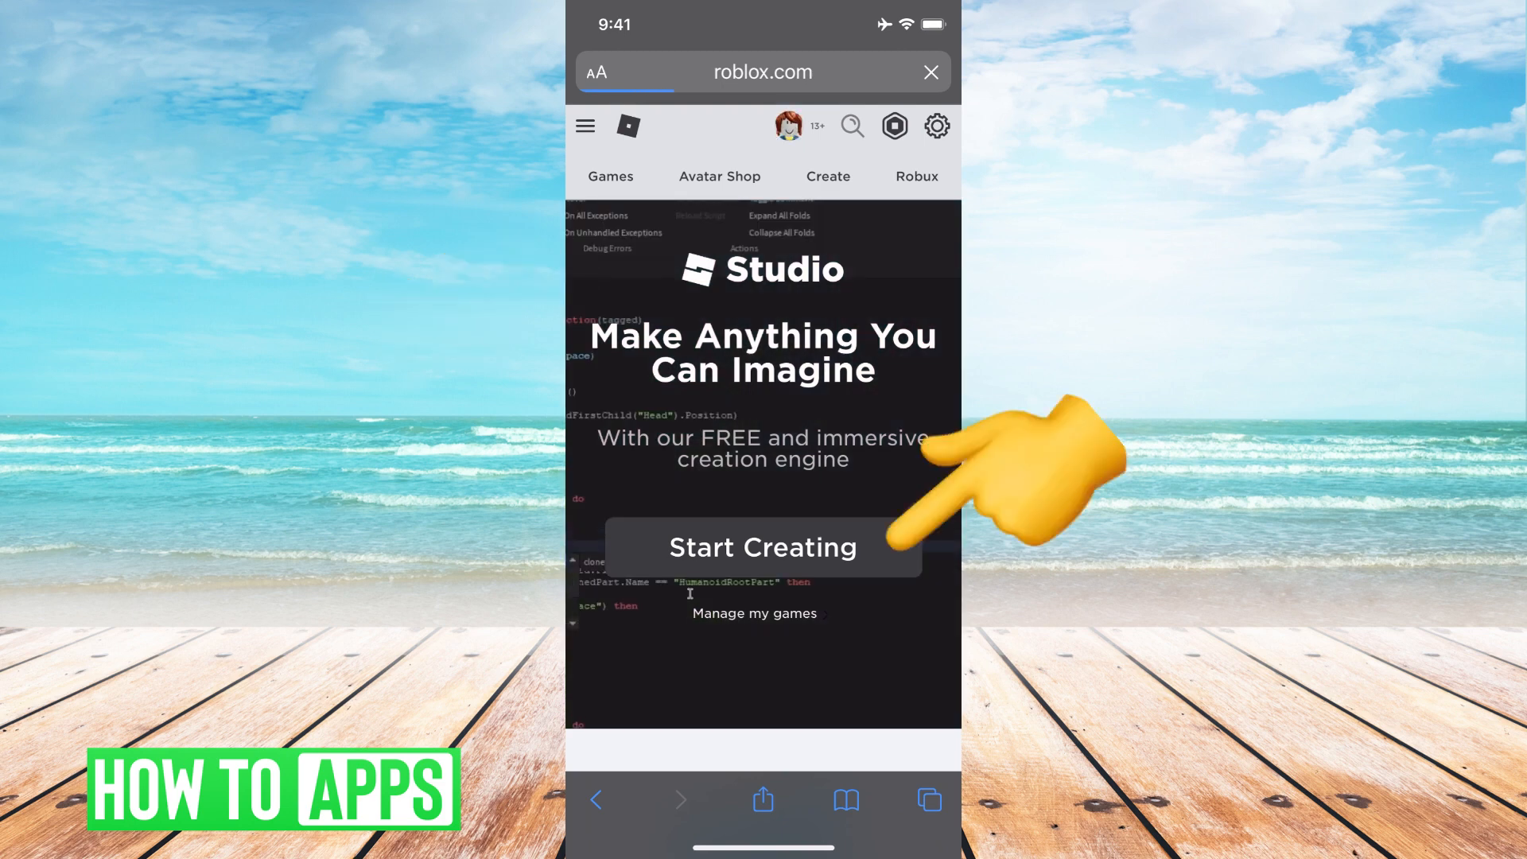
Step: Go to the Roblox Create page introducing Studio from the navigation bar
{"action": "left_click", "coordinate": [762, 545]}
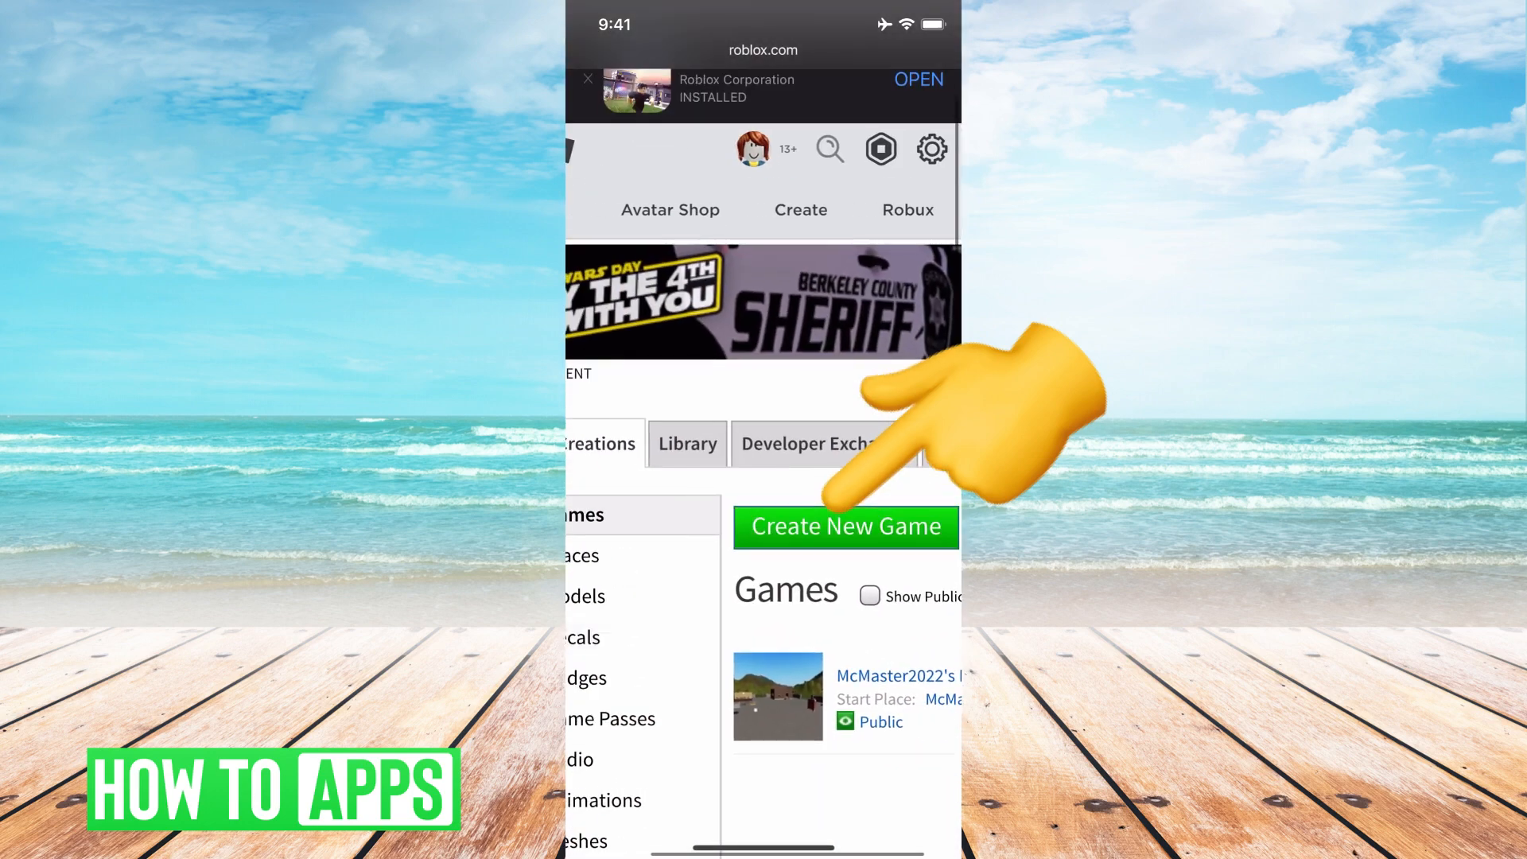
Step: Start a new game to reach the Create Game page with templates like Baseplate and Castle
{"action": "left_click", "coordinate": [844, 527]}
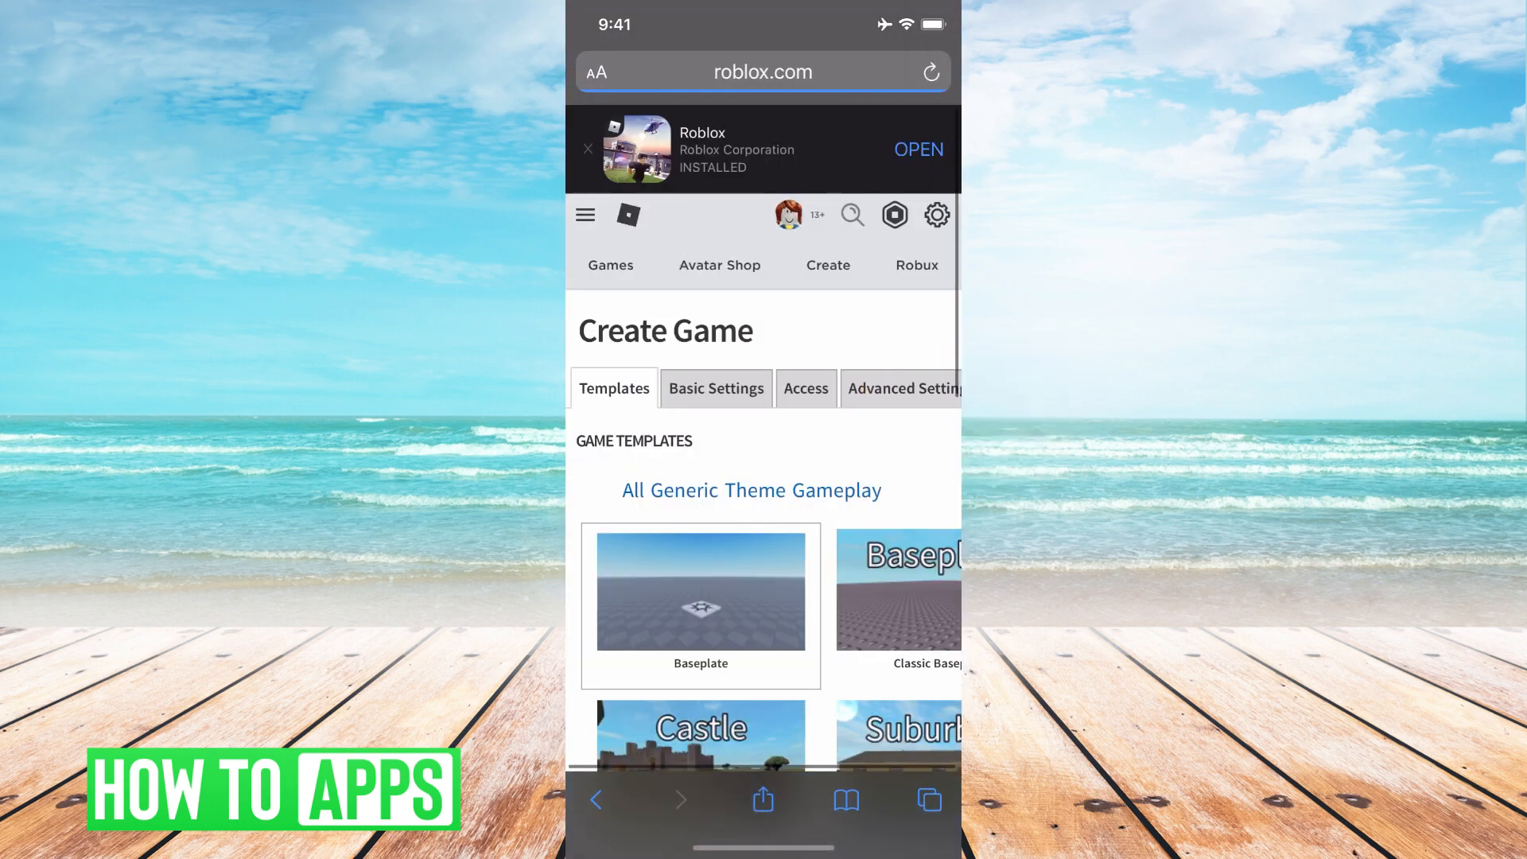